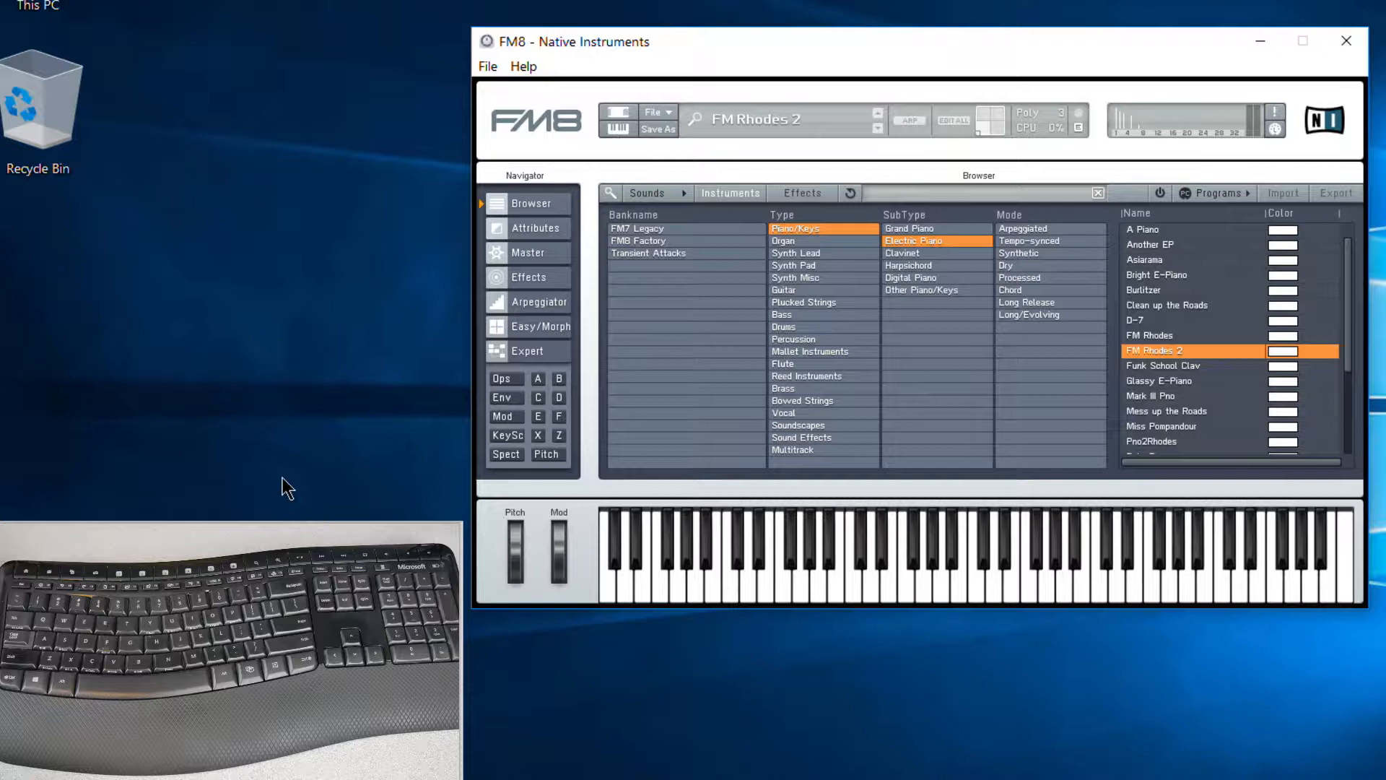
# Load FM Rhodes, D-7, Asiarama and Another EP in turn from the electric piano list
pyautogui.click(1149, 334)
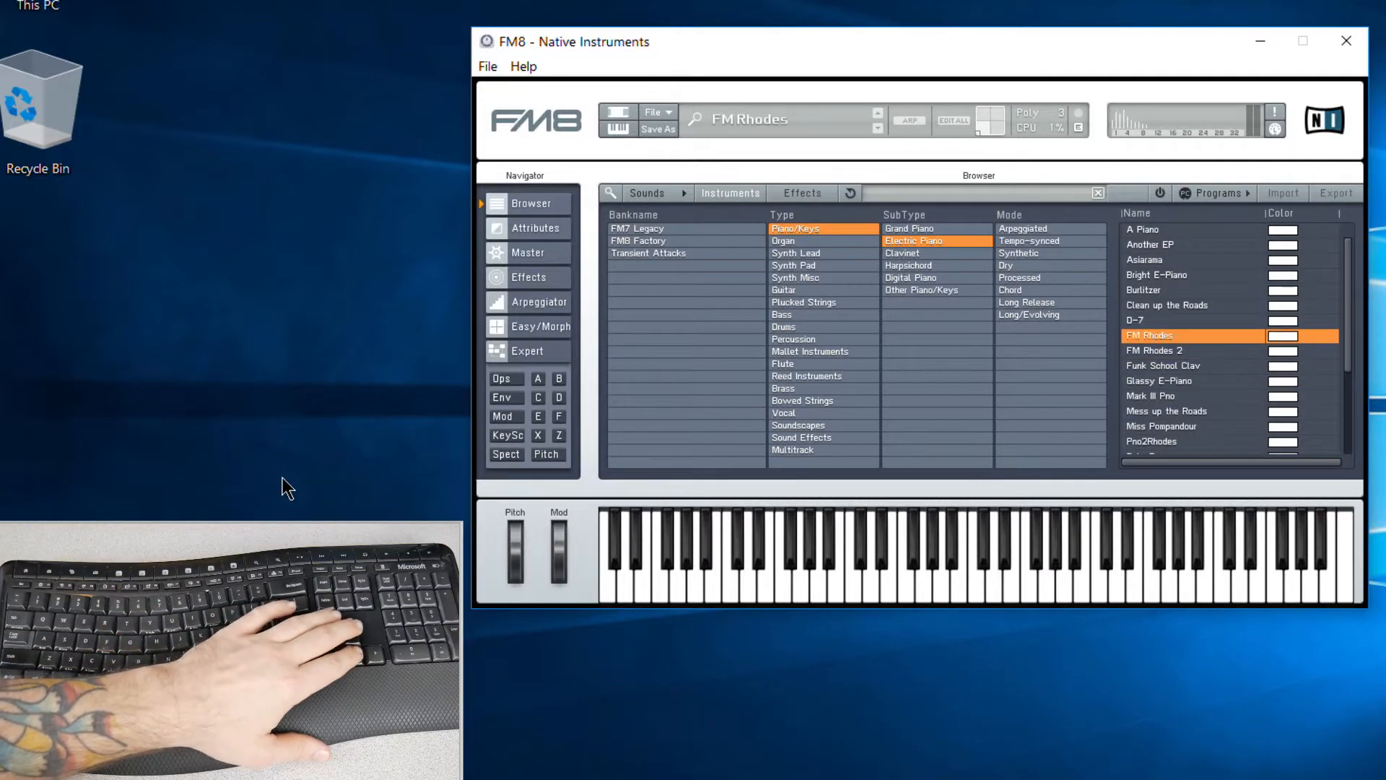
pyautogui.click(1149, 320)
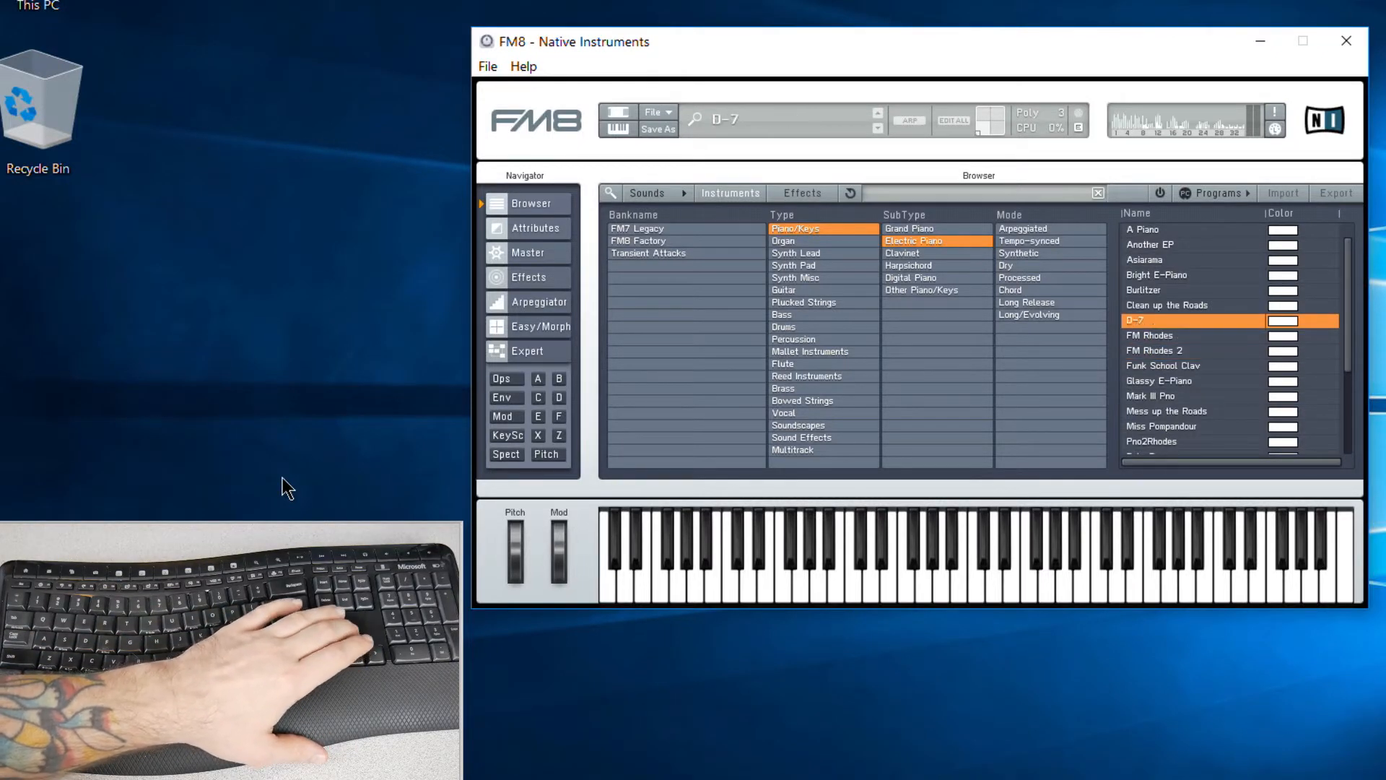
pyautogui.click(1157, 259)
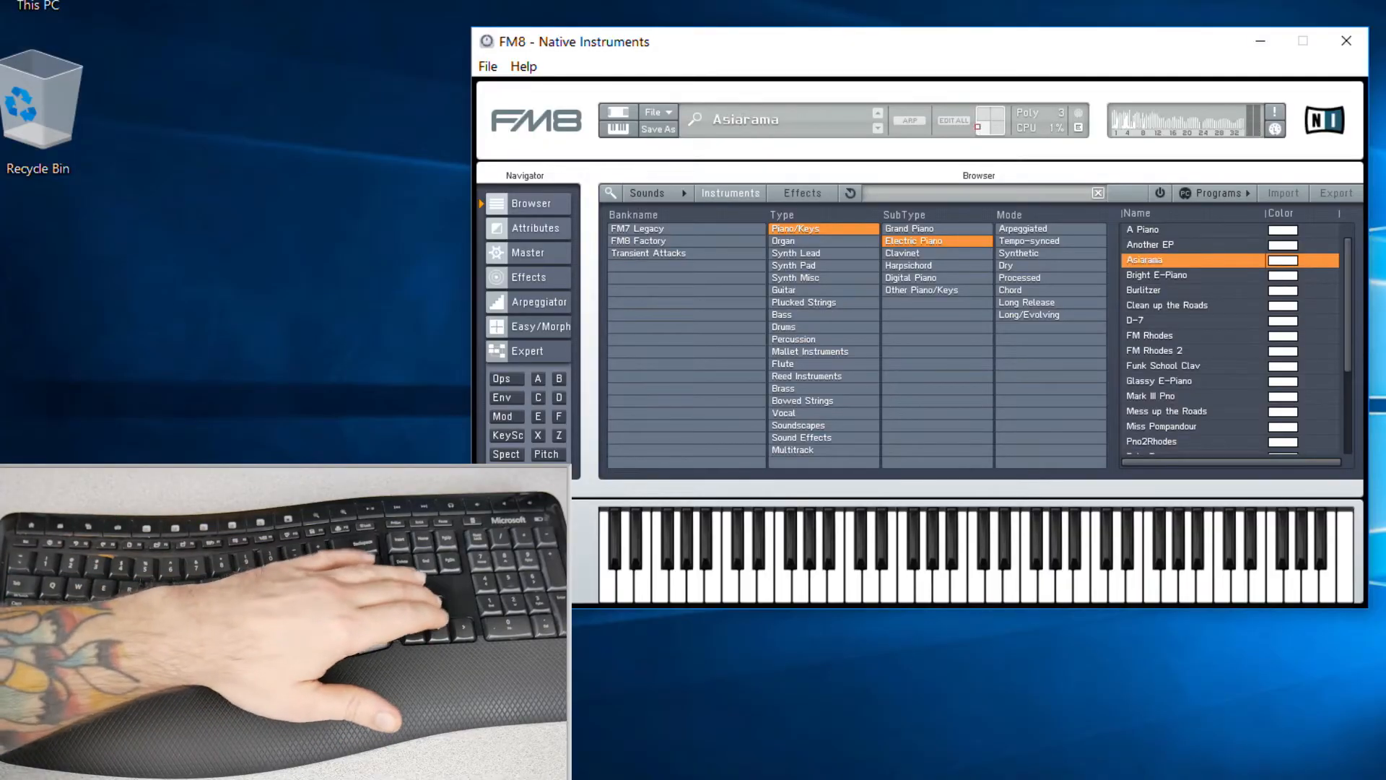
pyautogui.click(1157, 244)
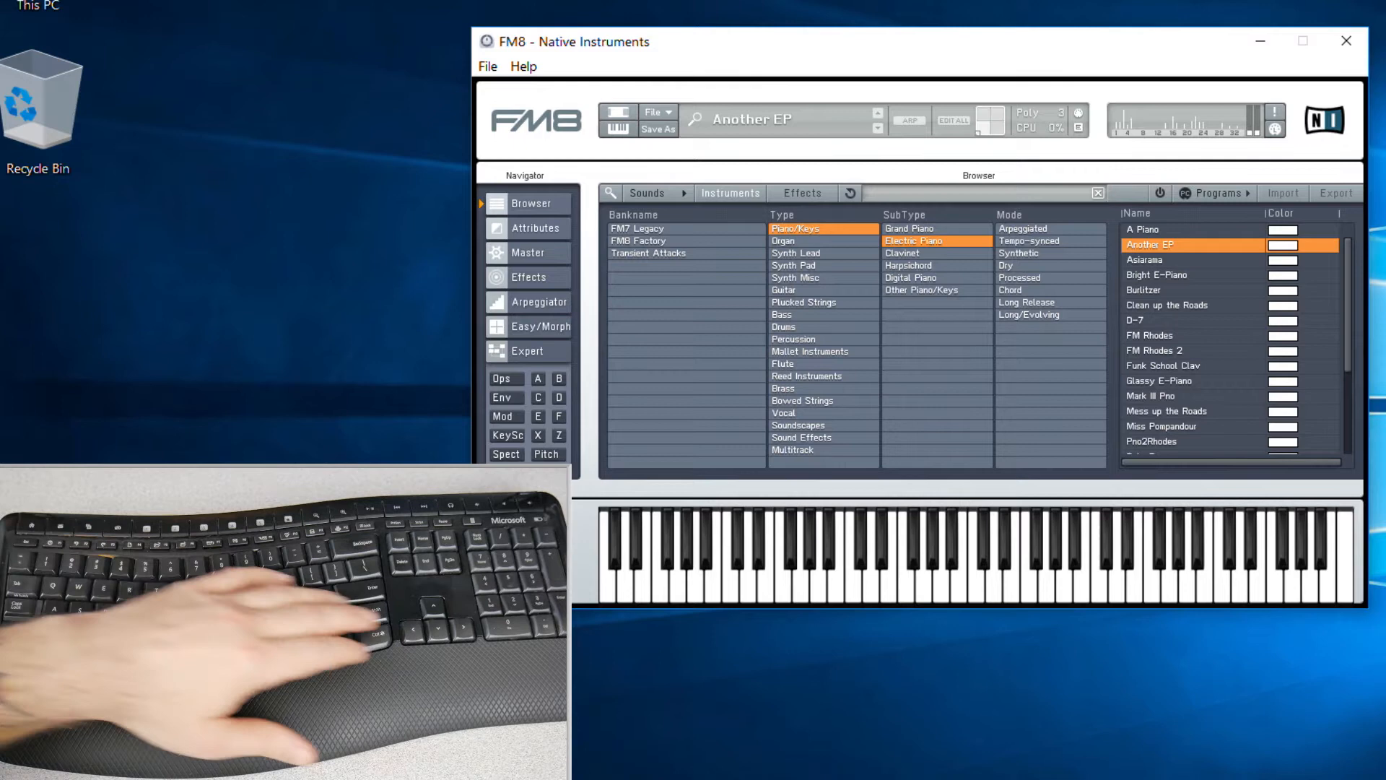
pyautogui.click(1161, 410)
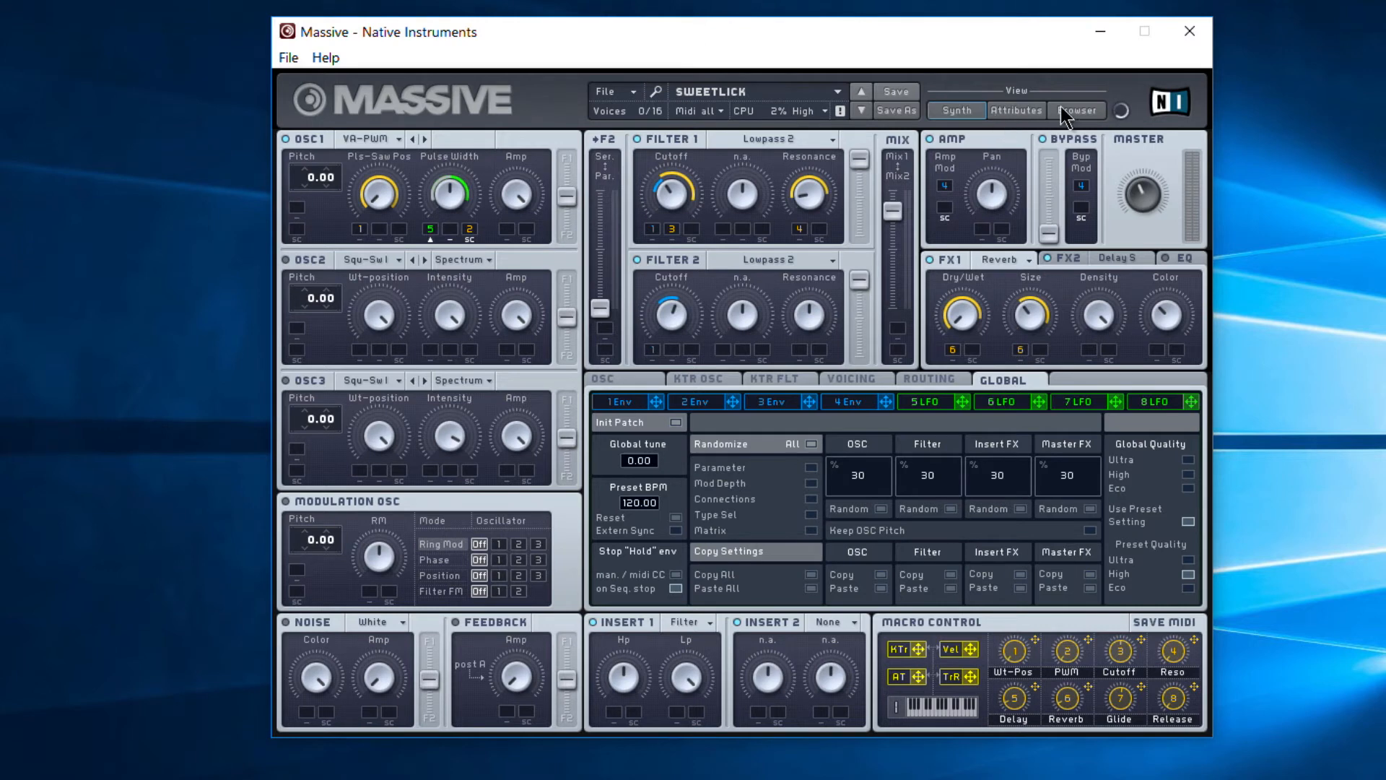
# Show Massive's browser filtered to the Plucked Strings type
pyautogui.click(1074, 110)
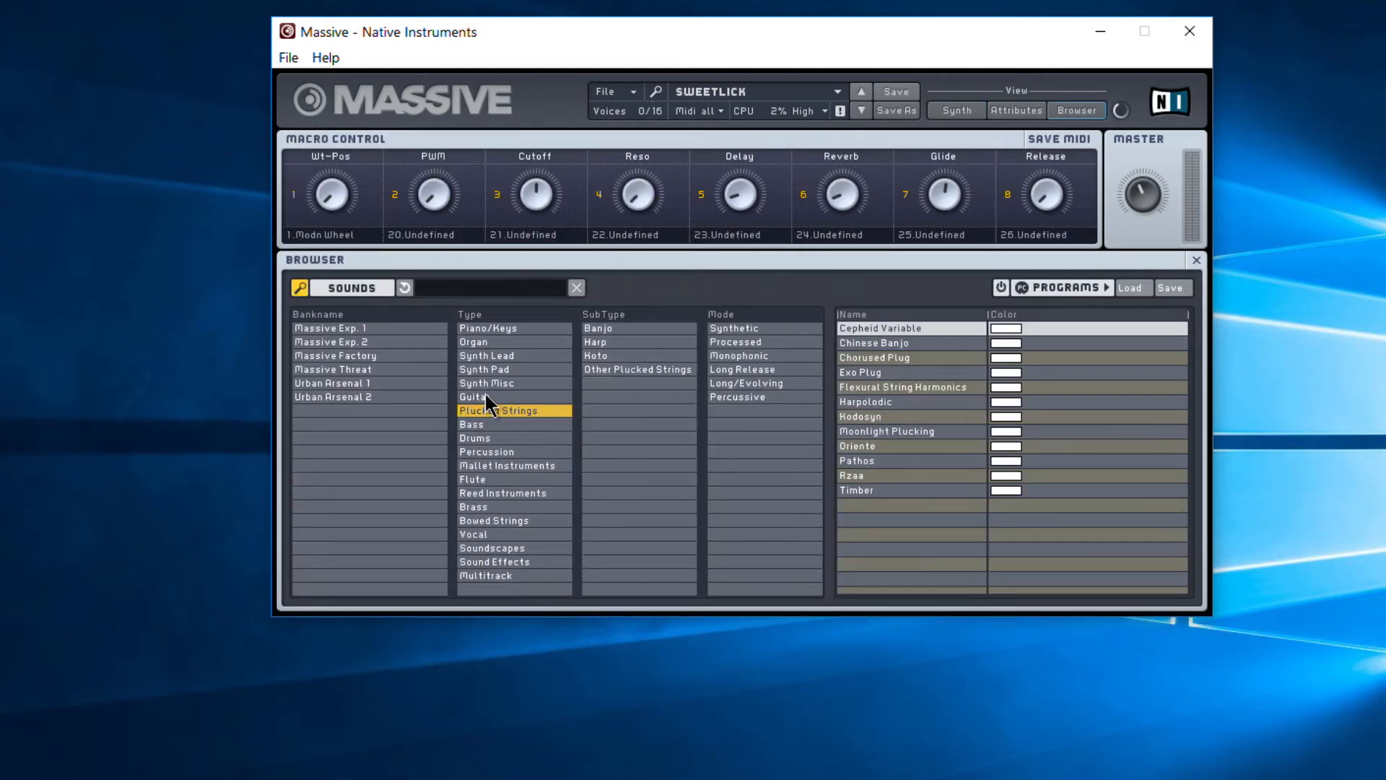
pyautogui.doubleClick(902, 387)
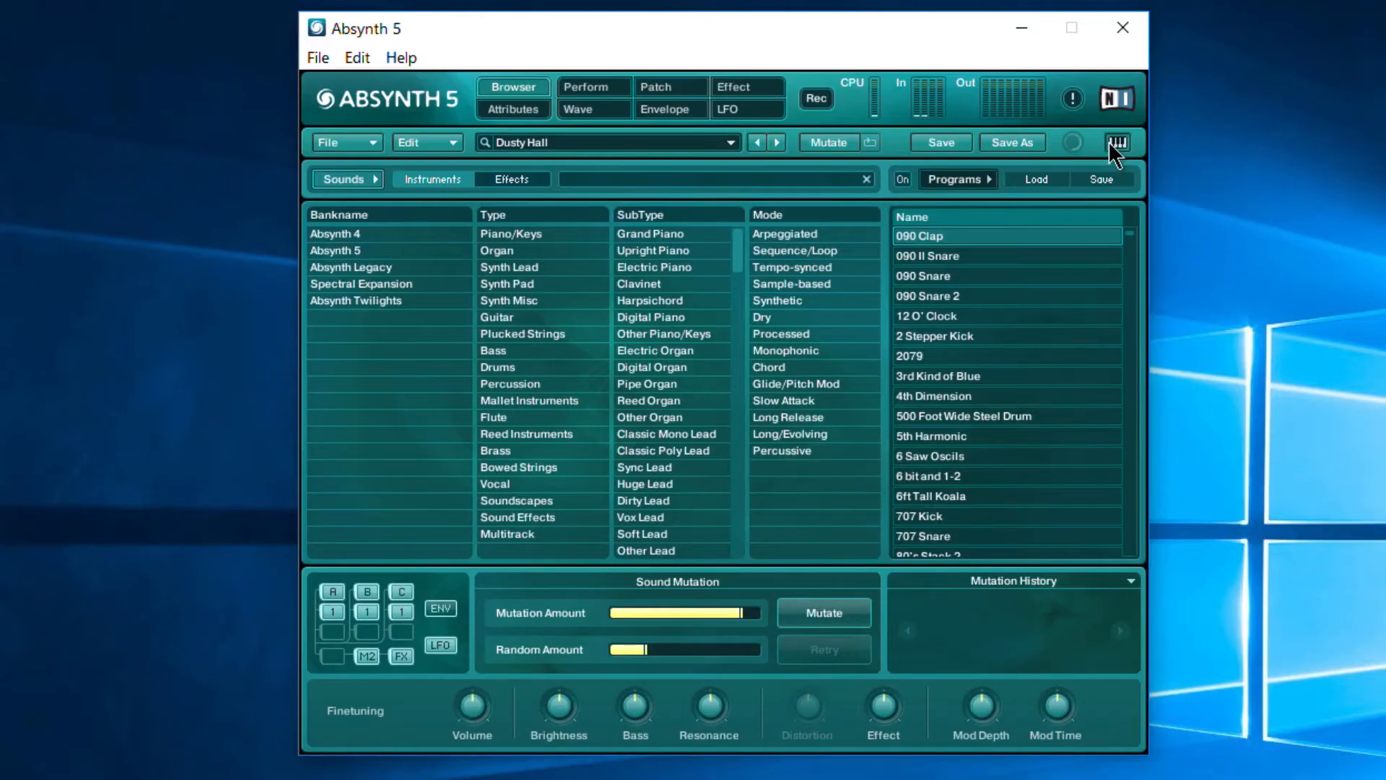
# Show the on-screen keyboard and step through Sound Effects presets past Bees Round A Heliumpot to Analogue Hiss
pyautogui.click(656, 349)
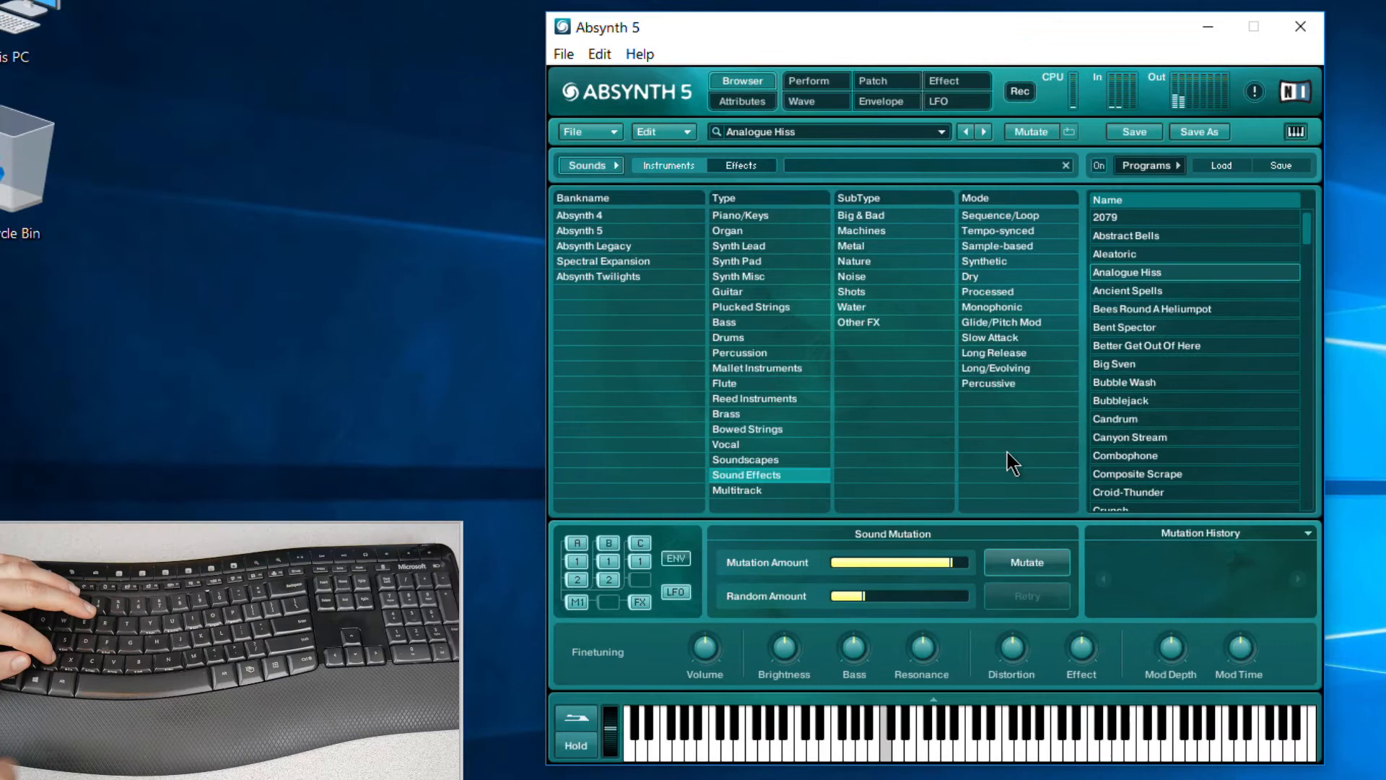
pyautogui.click(1151, 309)
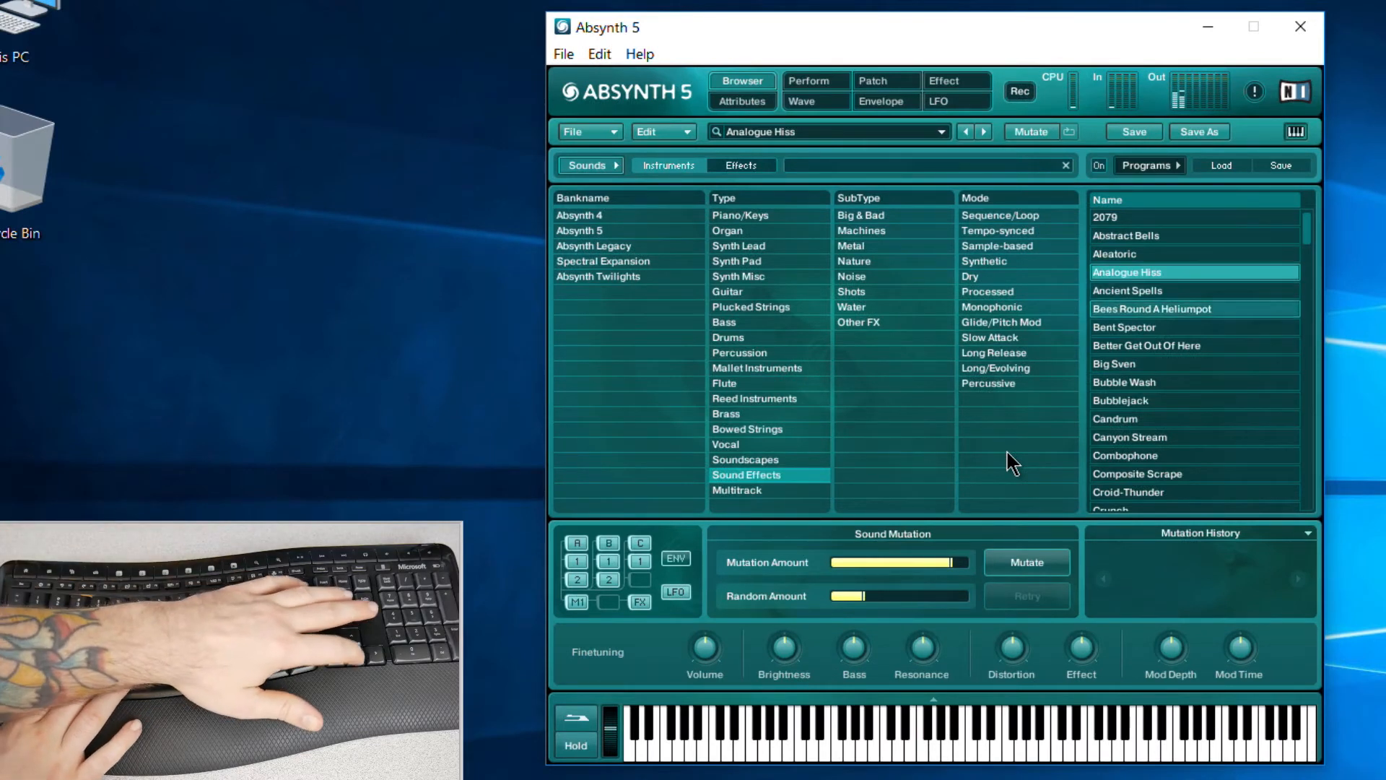
pyautogui.click(1124, 455)
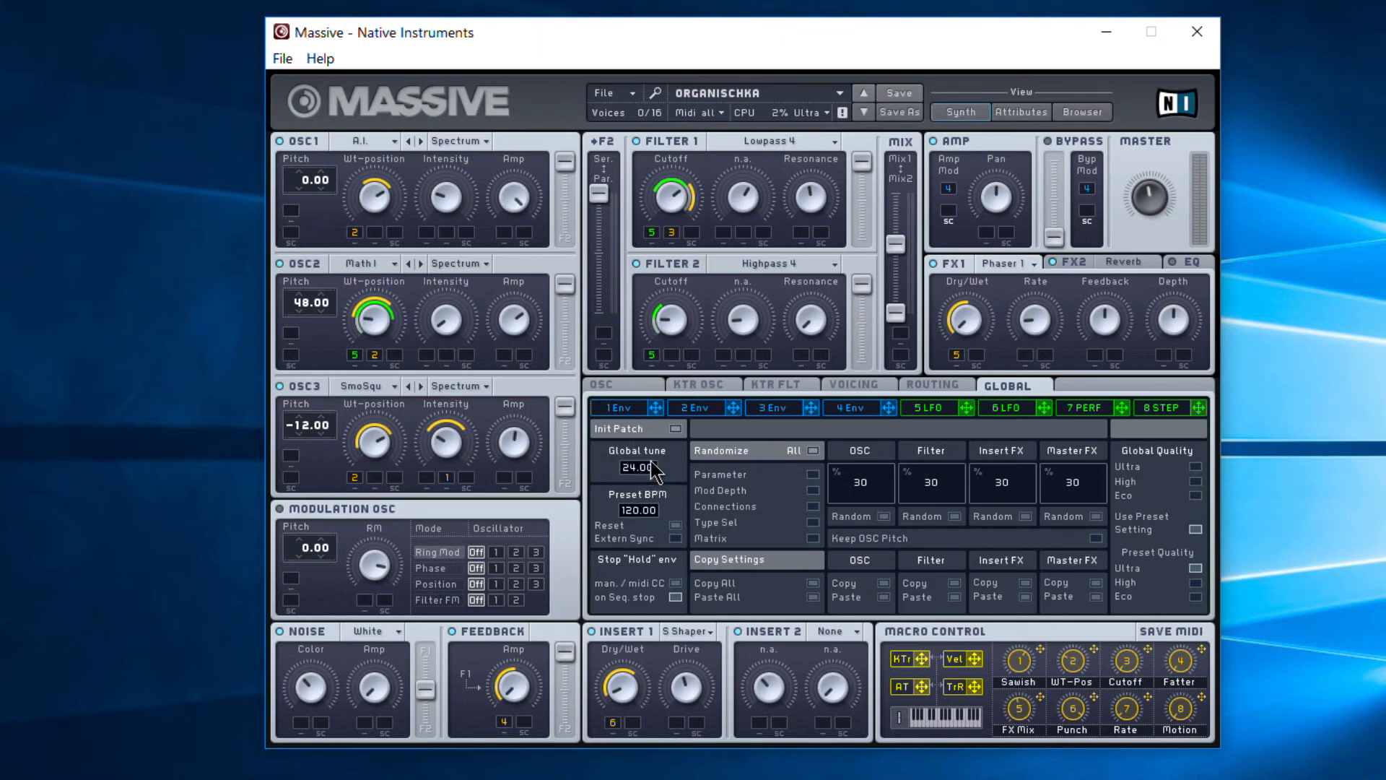
pyautogui.moveTo(683, 483)
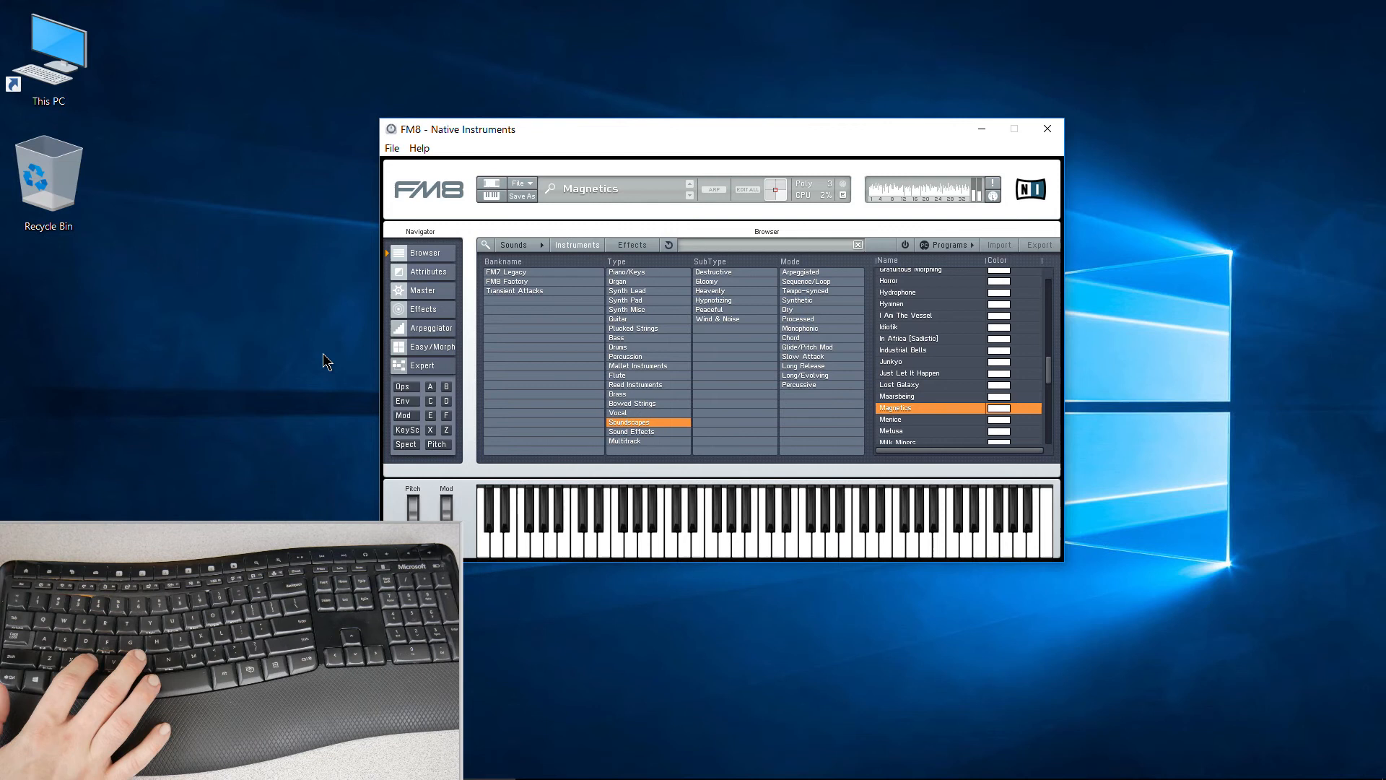
# Trigger notes from the computer and on-screen keyboards to audition Magnetics
pyautogui.press('capslock')
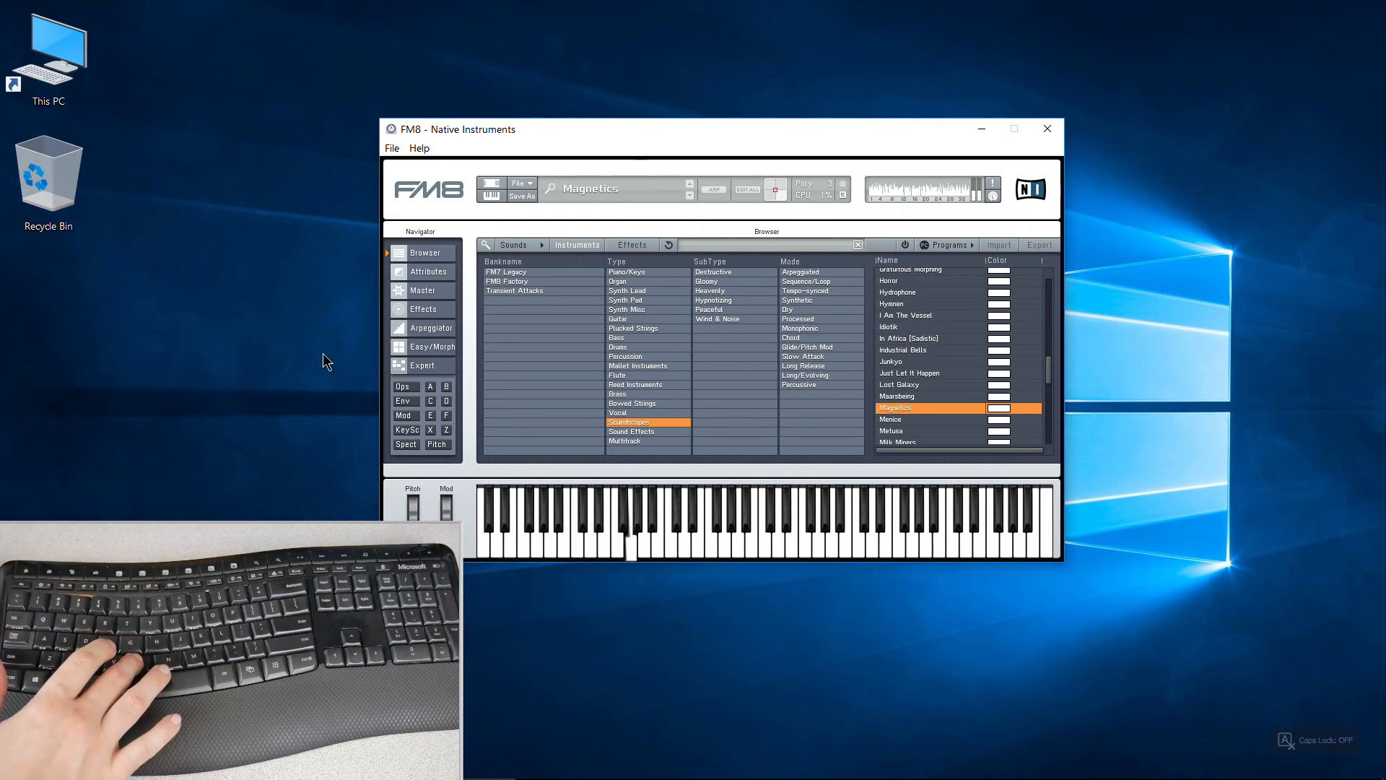
pyautogui.click(619, 530)
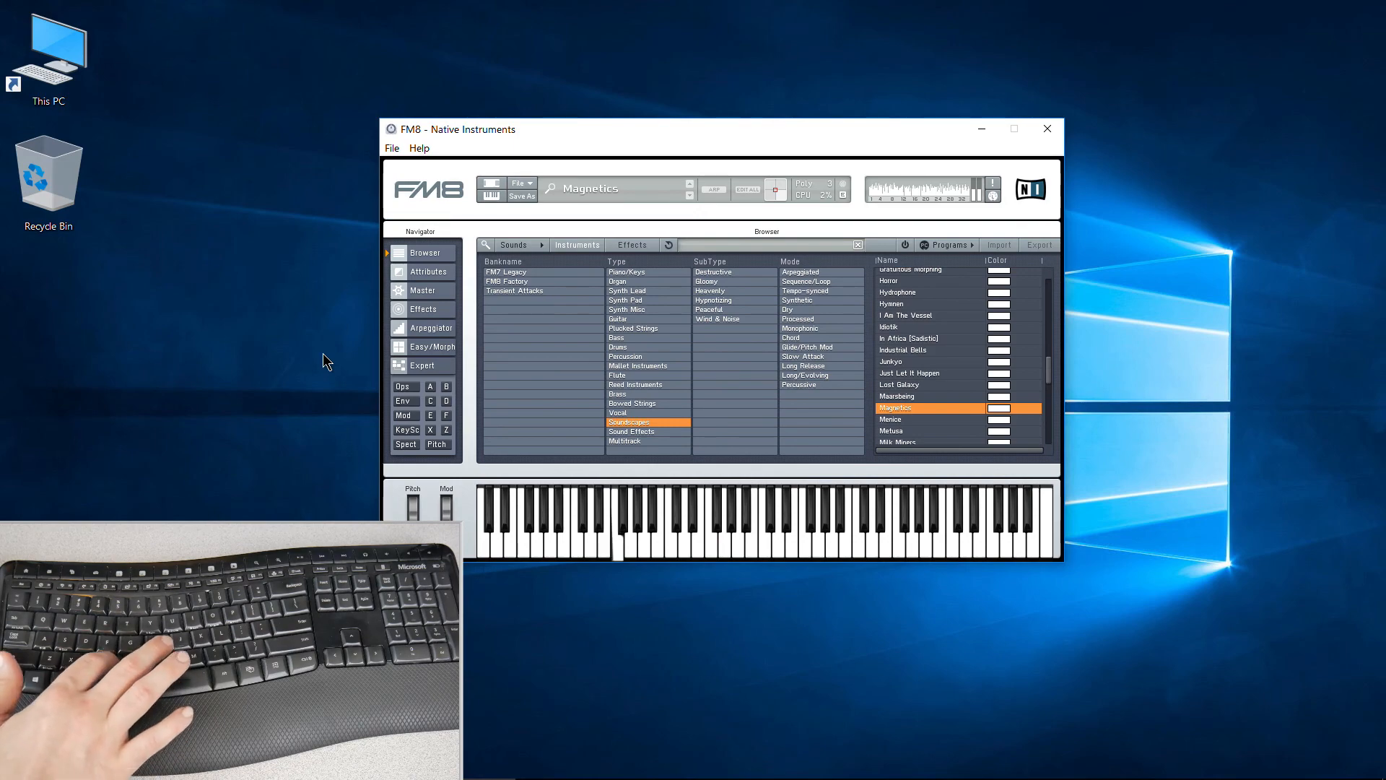